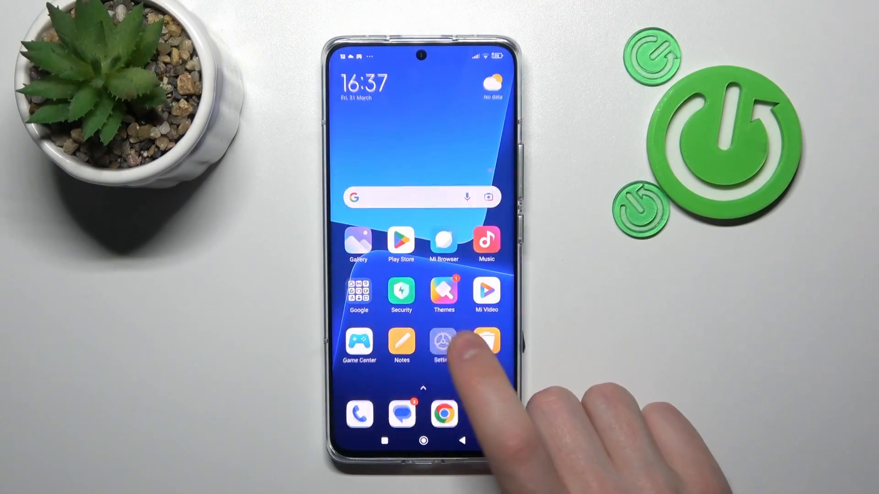
Open the phone's Settings app from the home screen.
left_click(421, 197)
type("hidden")
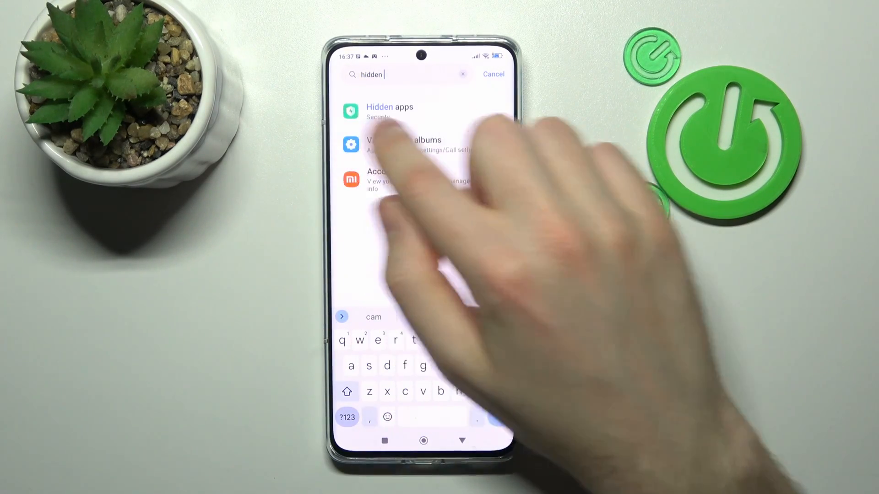
Open the Hidden apps page from the search results and dismiss its 'Got it' tip.
left_click(389, 111)
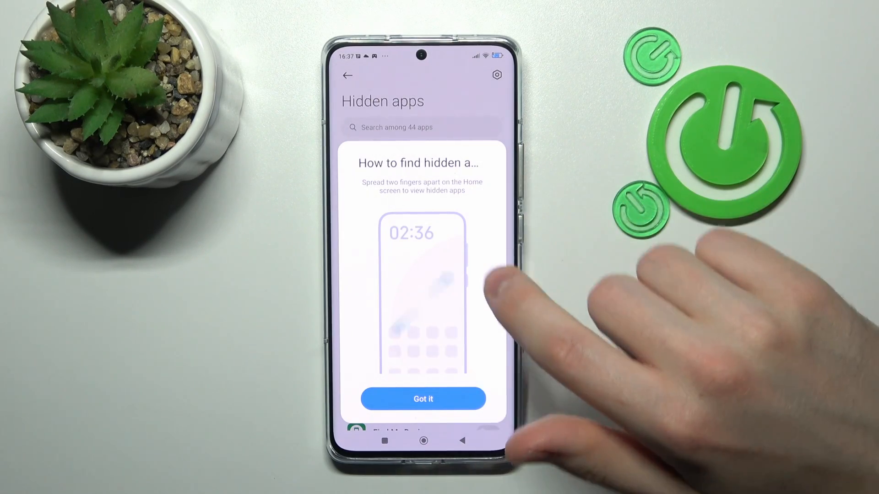
left_click(423, 399)
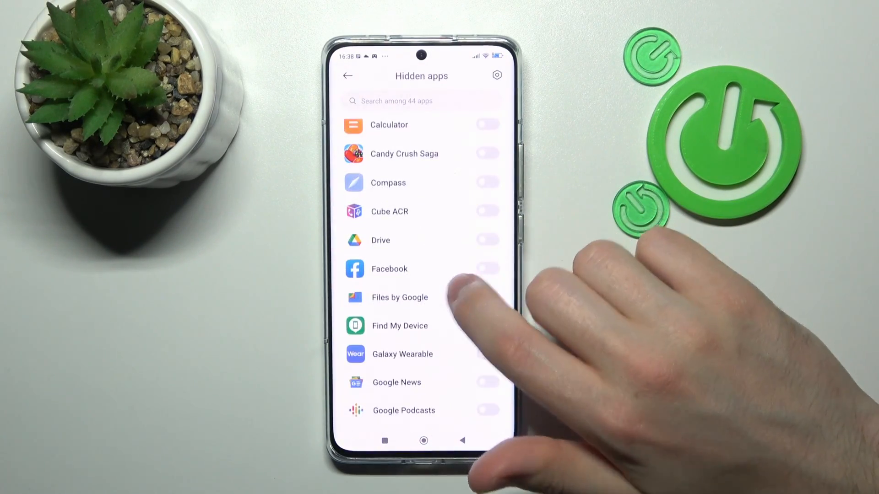